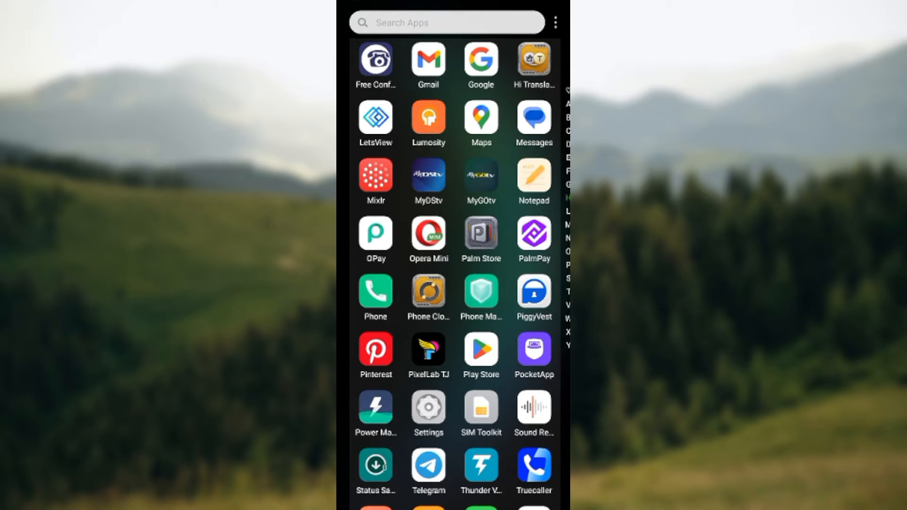
# - Launch Messages from the app drawer and scroll through the conversation list
pyautogui.click(533, 115)
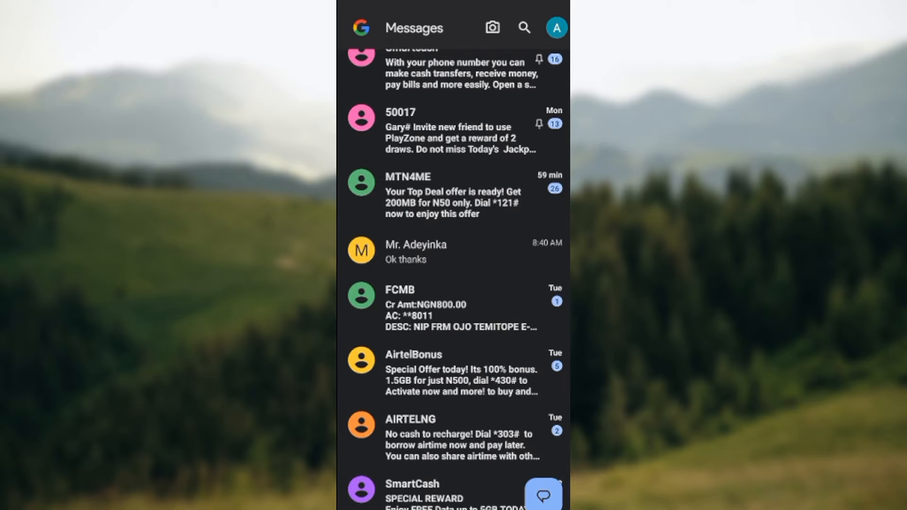
pyautogui.scroll(-3)
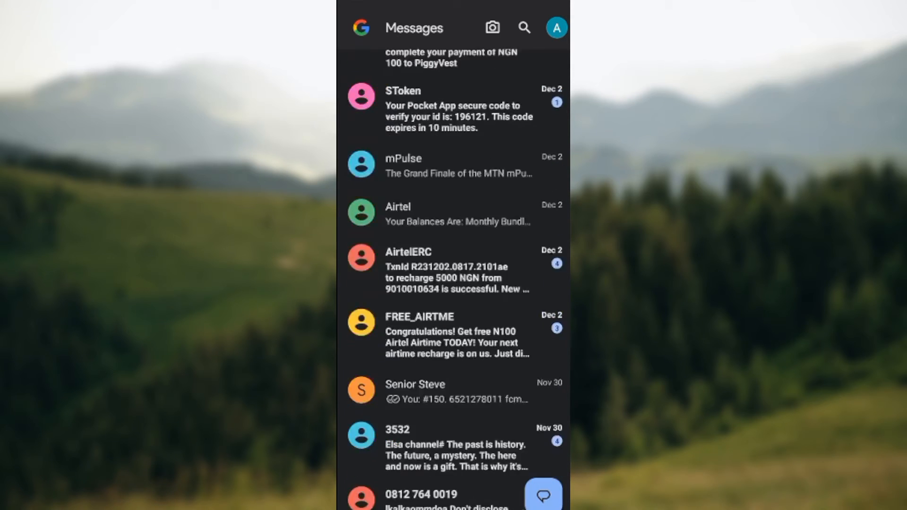
pyautogui.scroll(3)
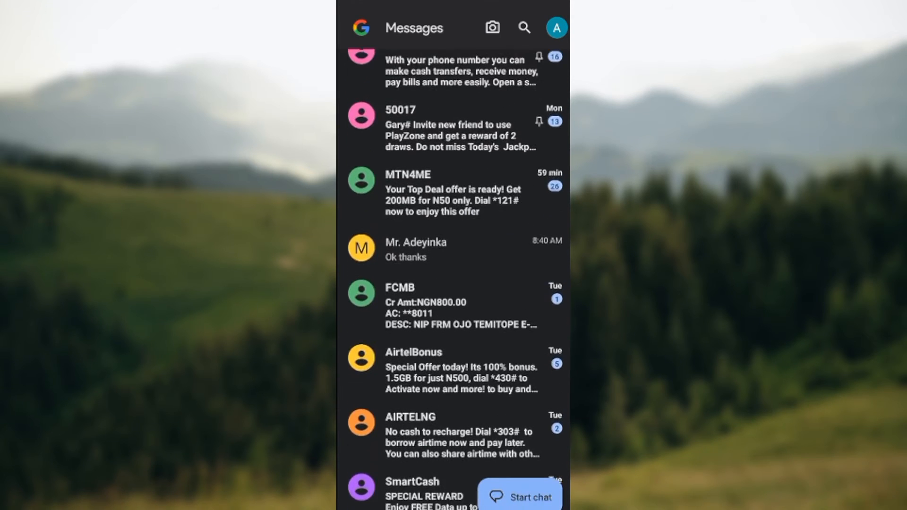
pyautogui.scroll(-3)
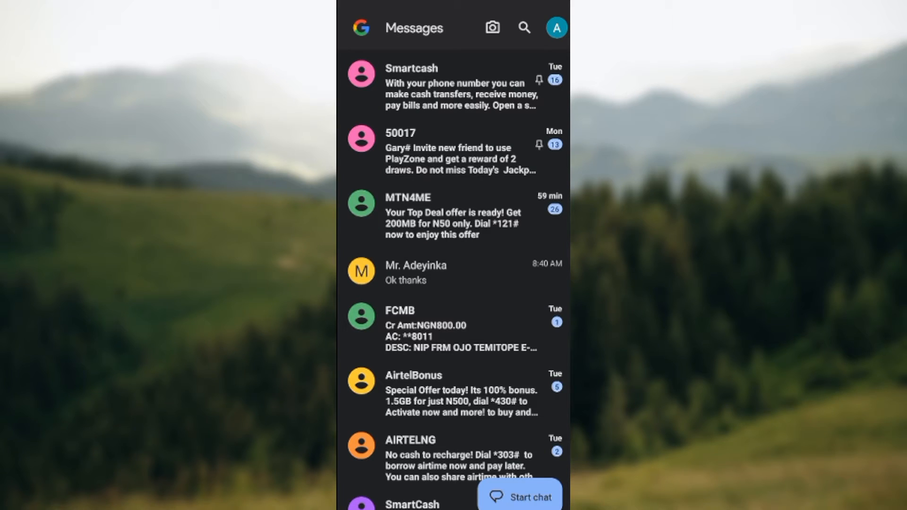
# - Show the account menu from the profile avatar at the top right
pyautogui.click(554, 28)
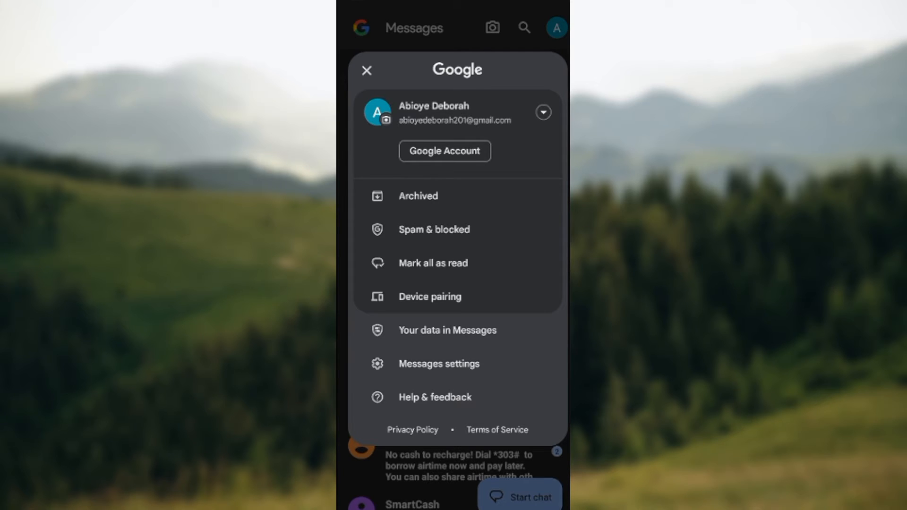
# - Go into Messages settings and reach the General settings page
pyautogui.click(439, 363)
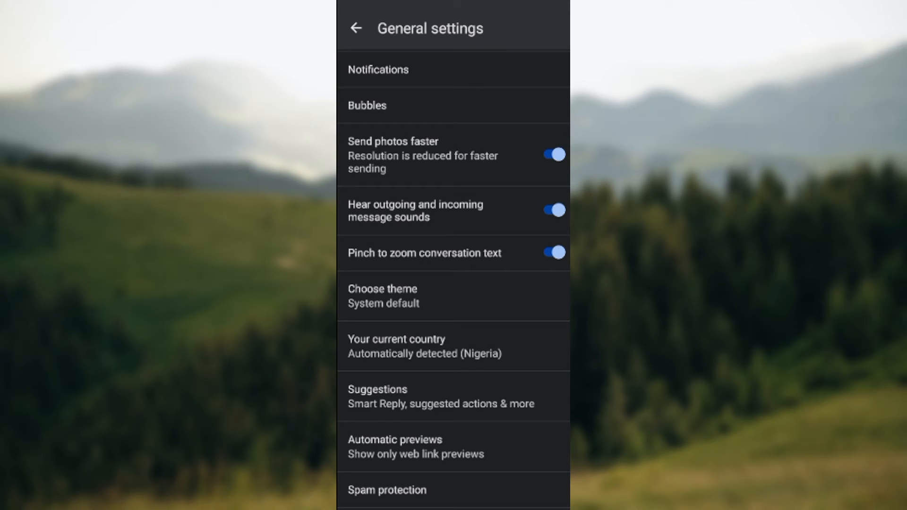
# - In Choose theme, try Light, then settle on Dark as the app theme
pyautogui.click(383, 295)
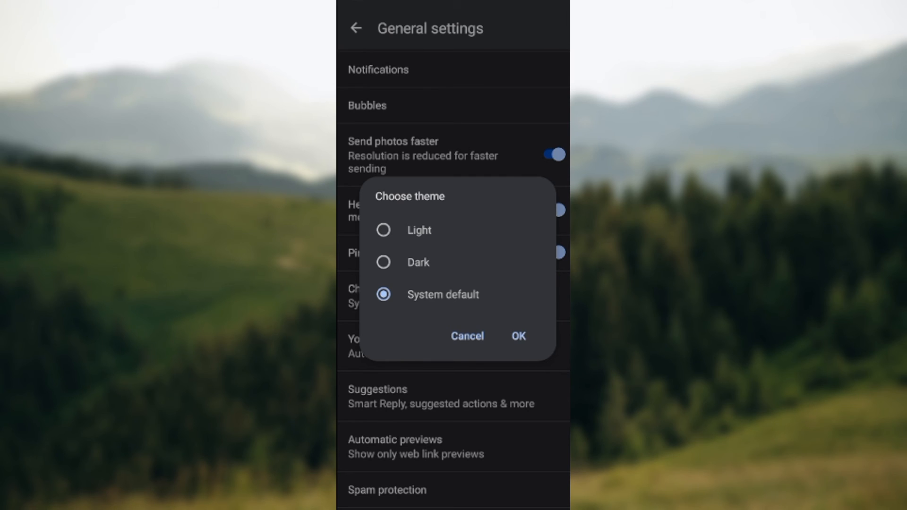
pyautogui.click(383, 231)
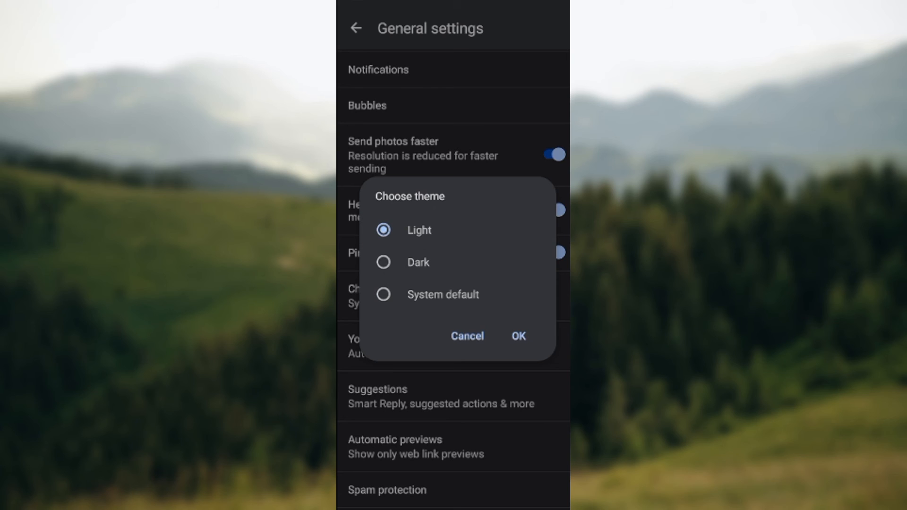
pyautogui.click(383, 262)
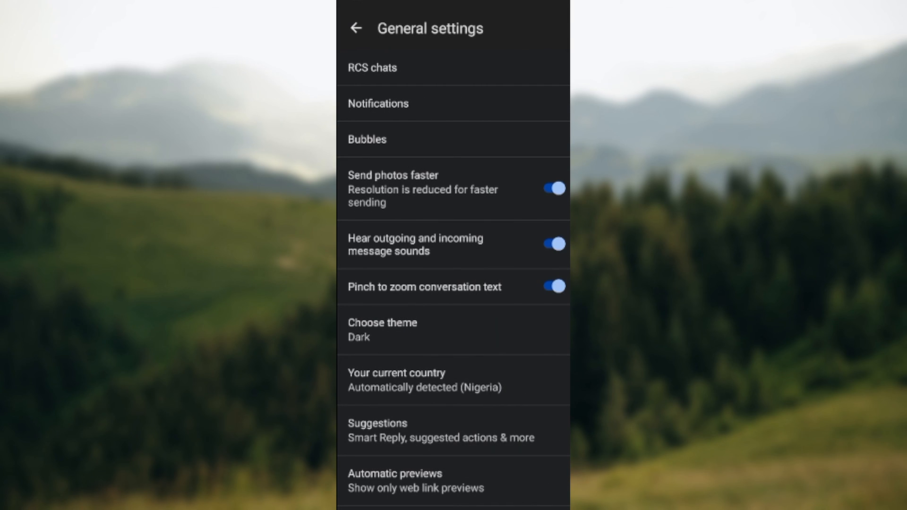
pyautogui.click(382, 323)
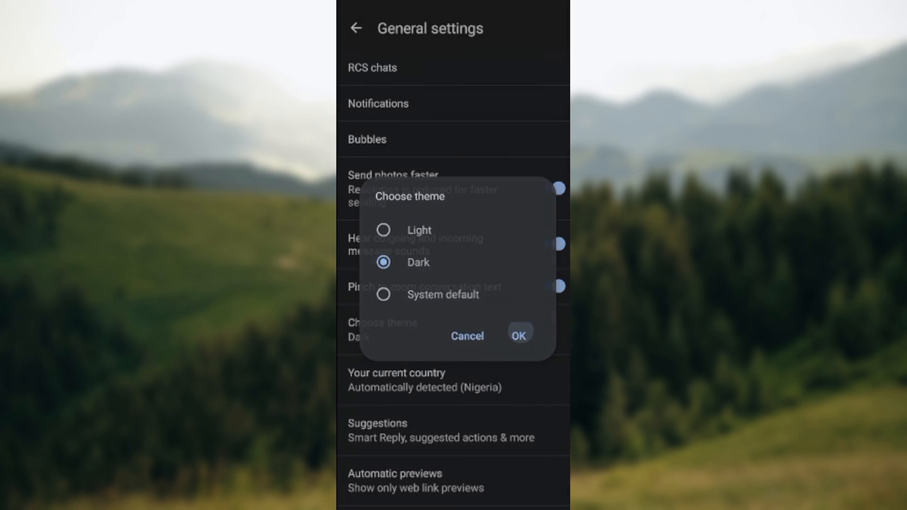
pyautogui.click(519, 334)
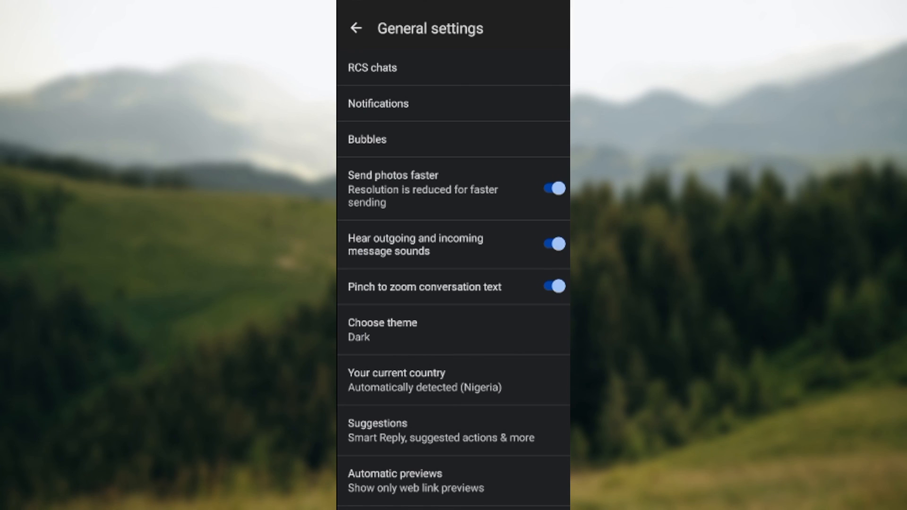